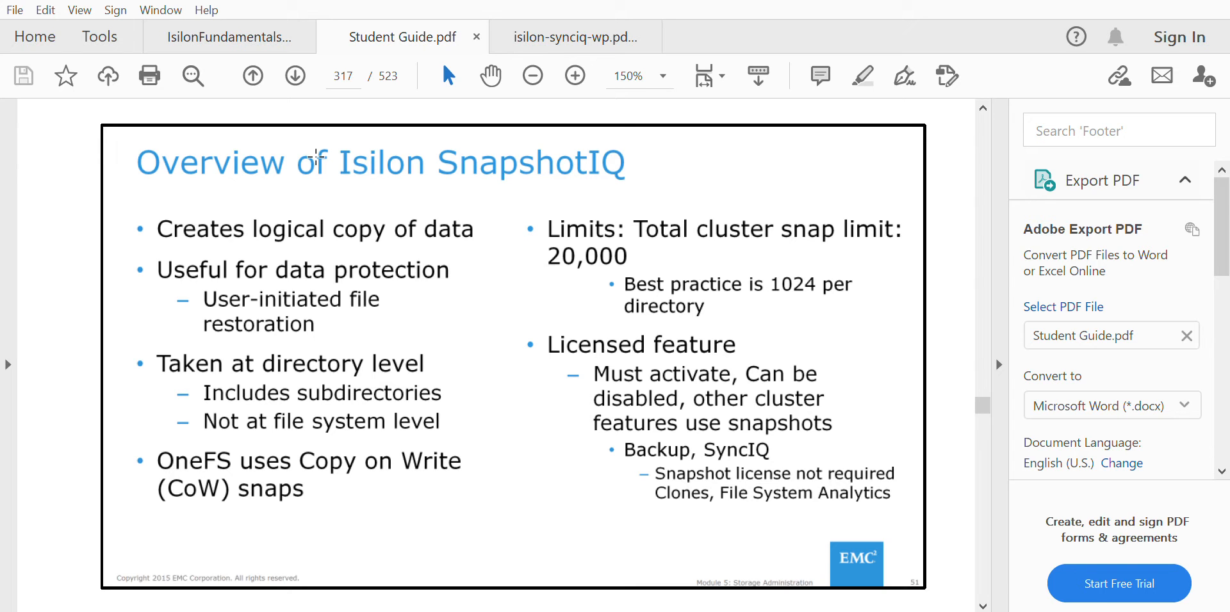
{"action": "scroll", "scroll_direction": "down", "scroll_amount": 3}
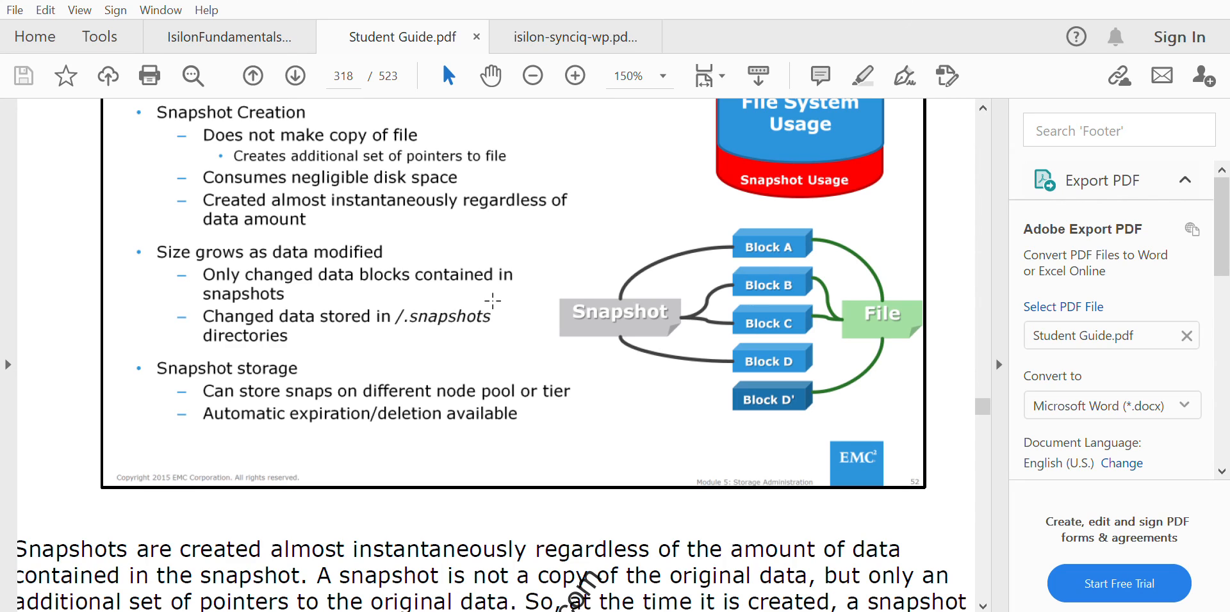
{"action": "scroll", "scroll_direction": "down", "scroll_amount": 3}
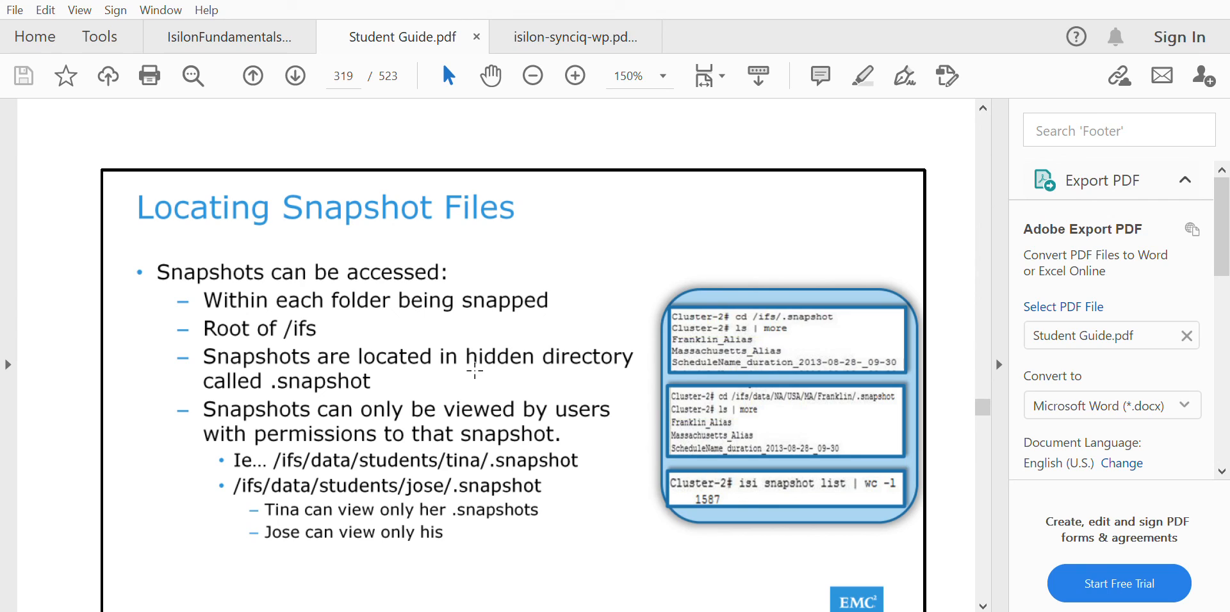
{"action": "mouse_move", "coordinate": [495, 358]}
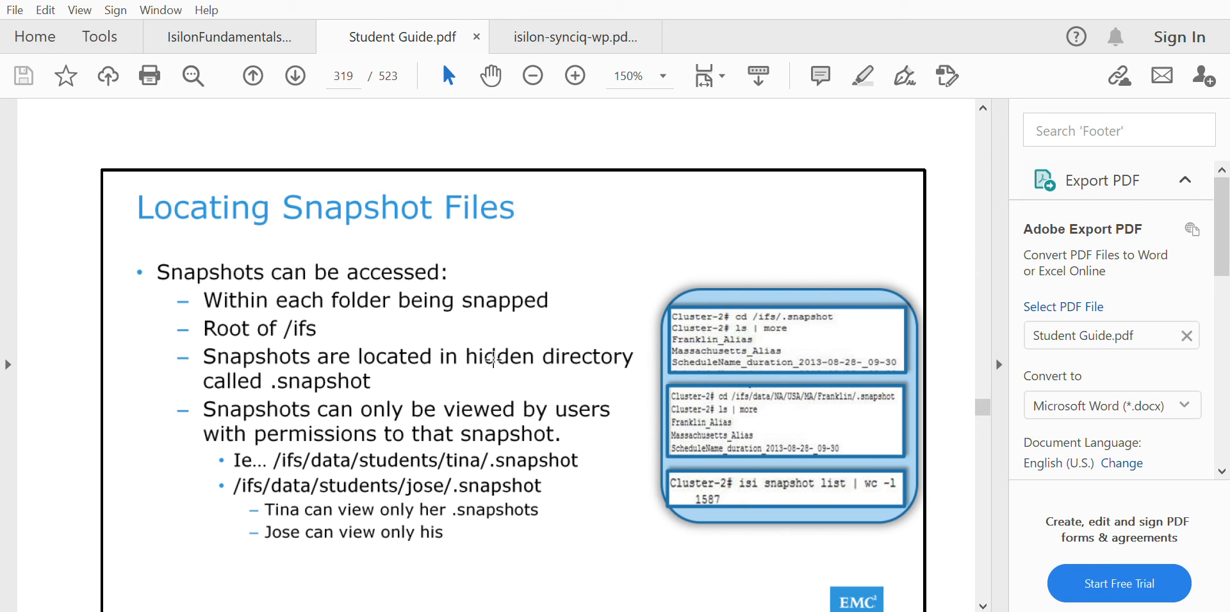
{"action": "mouse_move", "coordinate": [536, 344]}
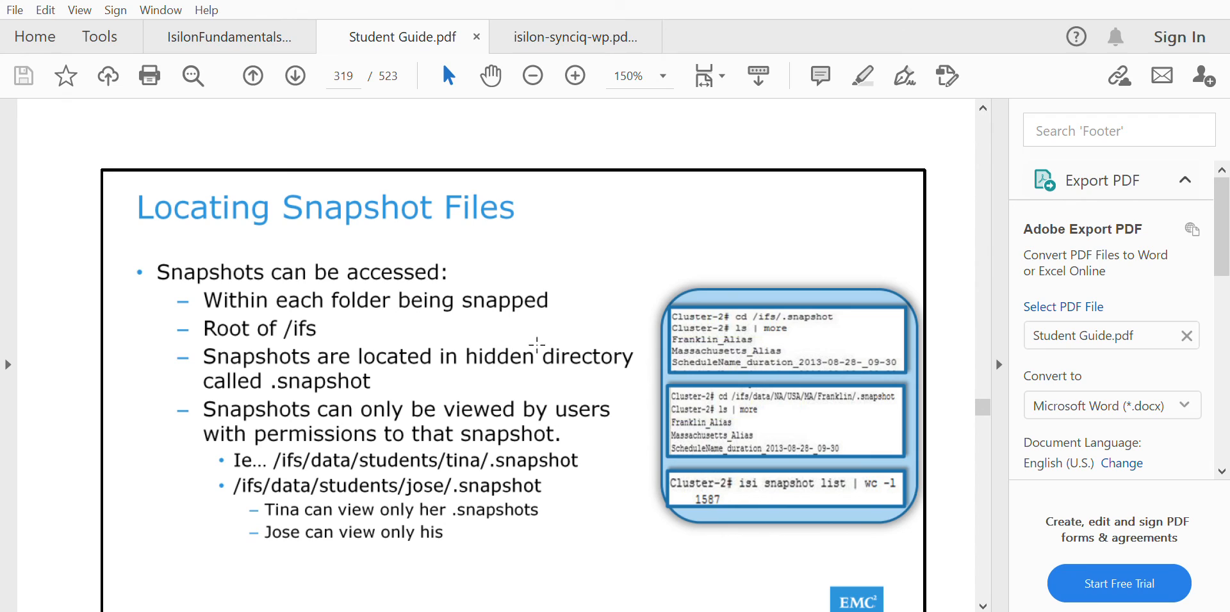
{"action": "mouse_move", "coordinate": [564, 261]}
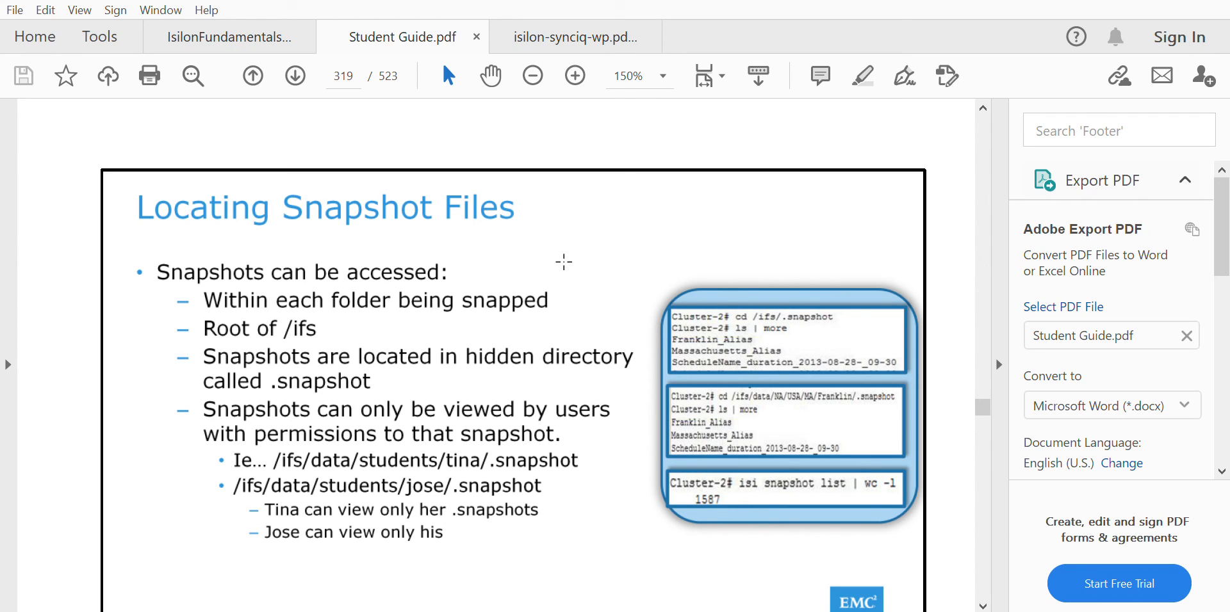
{"action": "mouse_move", "coordinate": [1145, 86]}
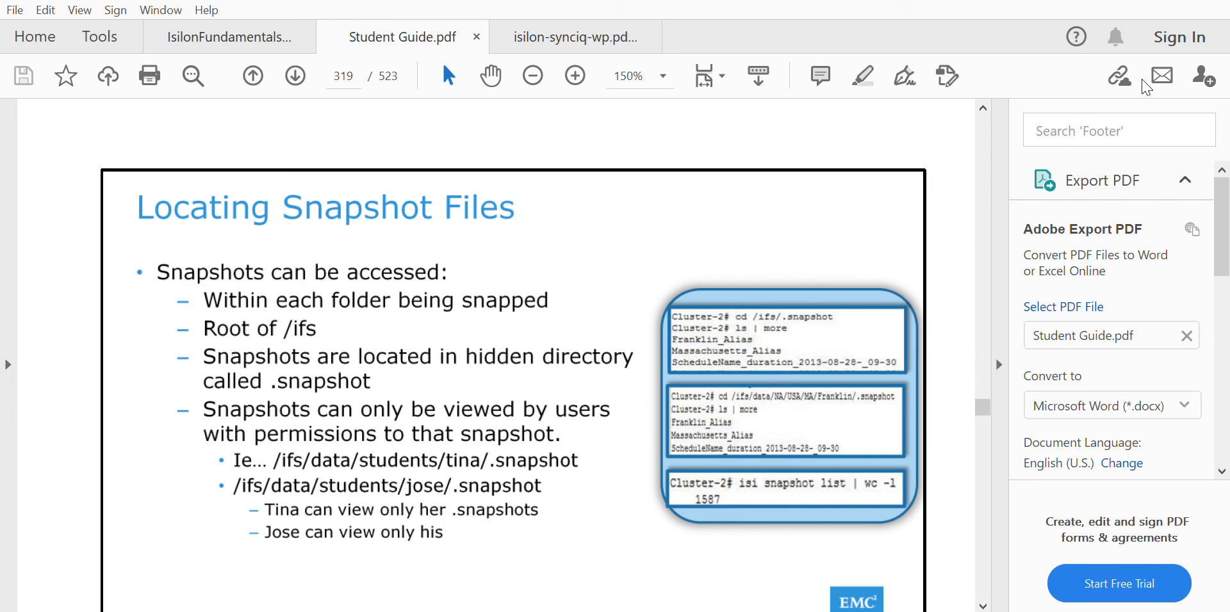